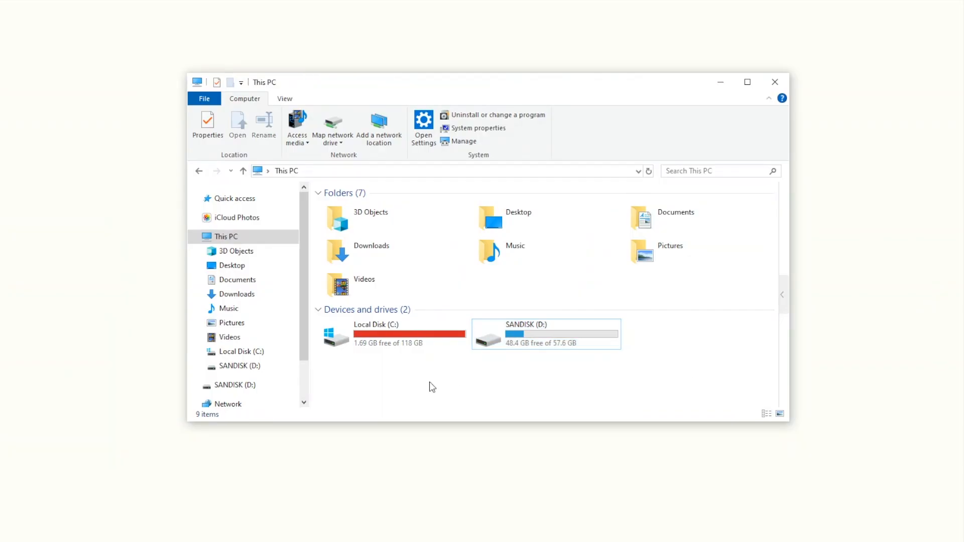
mouse_move(568, 381)
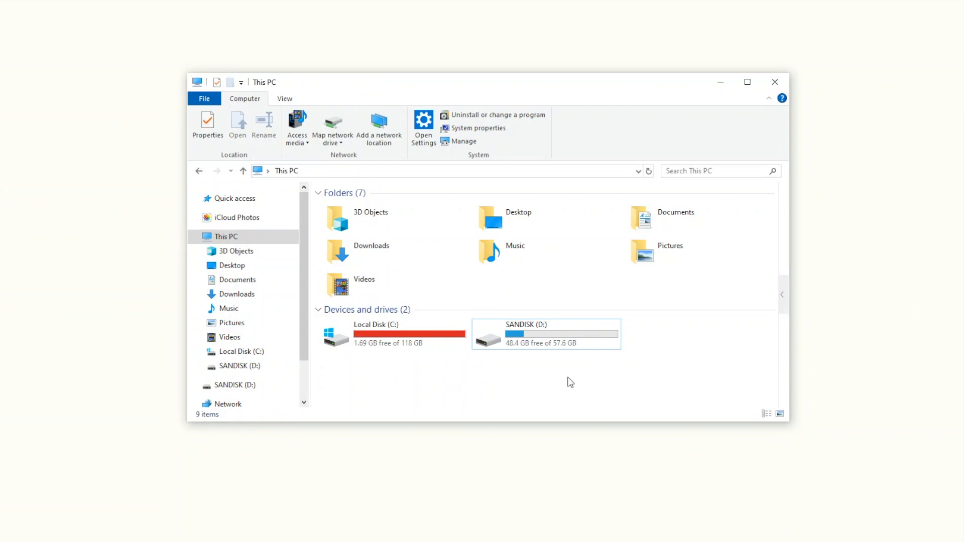
Browse the SANDISK (D:) drive's contents in File Explorer.
double_click(527, 324)
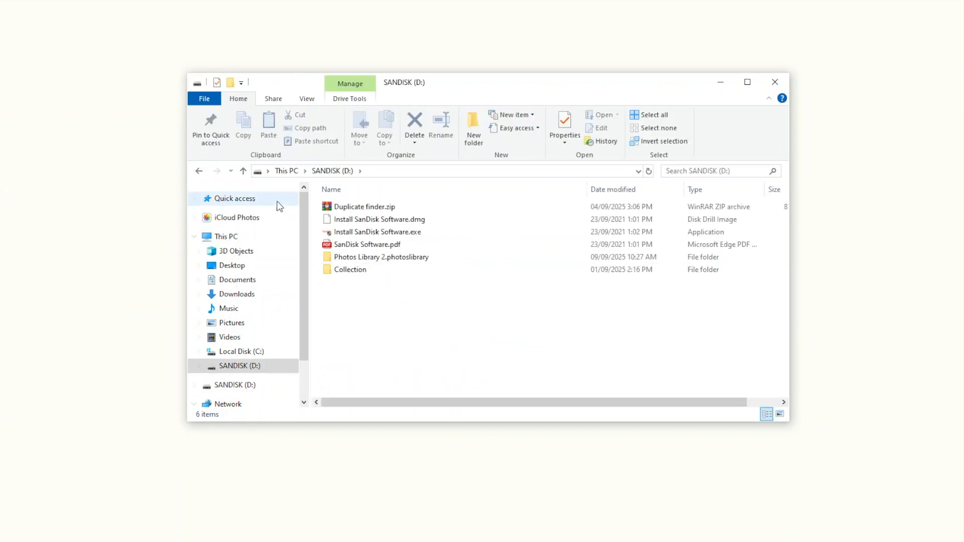
click(225, 237)
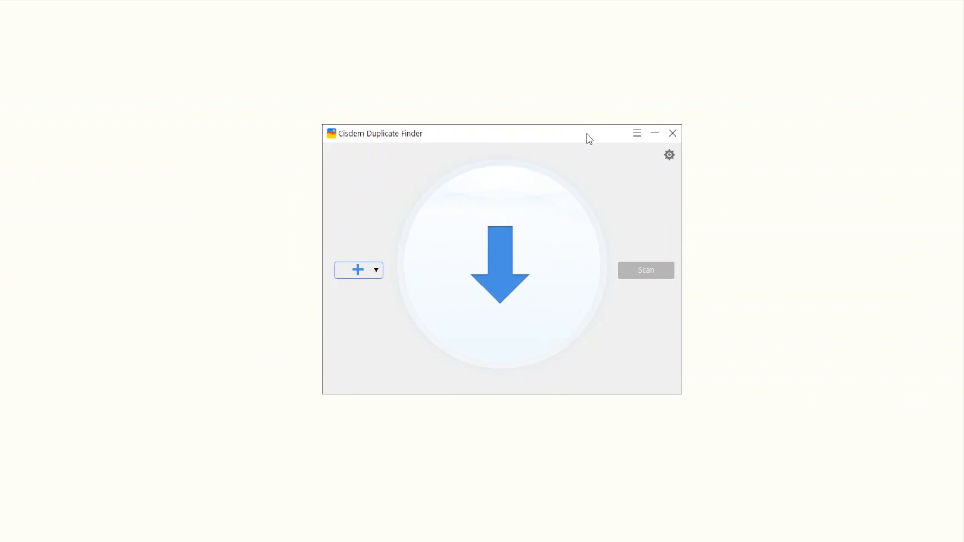
Remove the Downloads and Desktop folders so only D:/ remains in the scan list.
drag(458, 133, 465, 124)
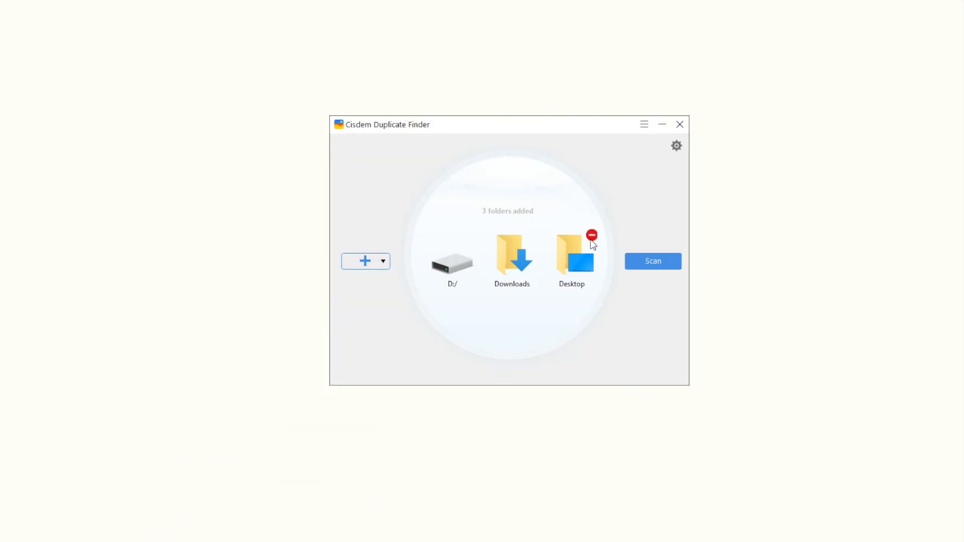
click(591, 235)
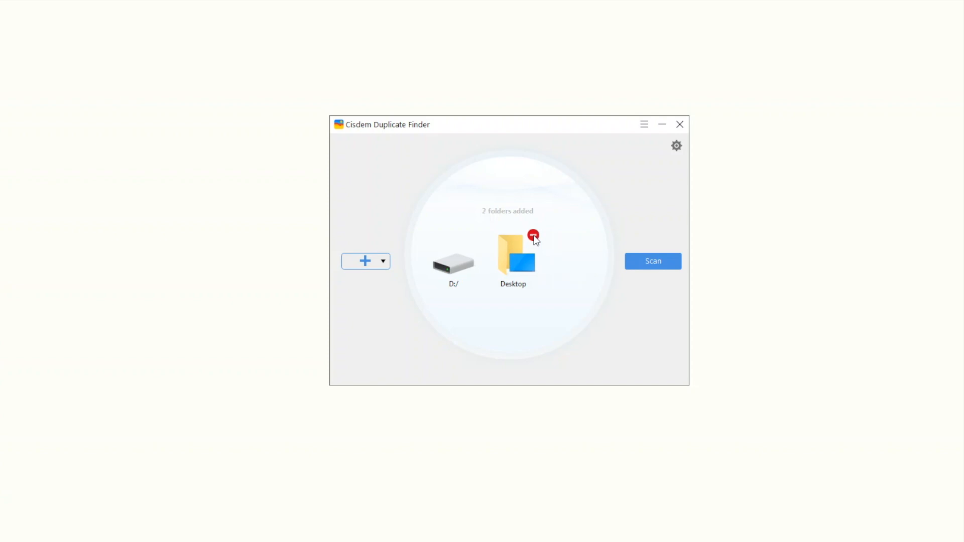
click(532, 235)
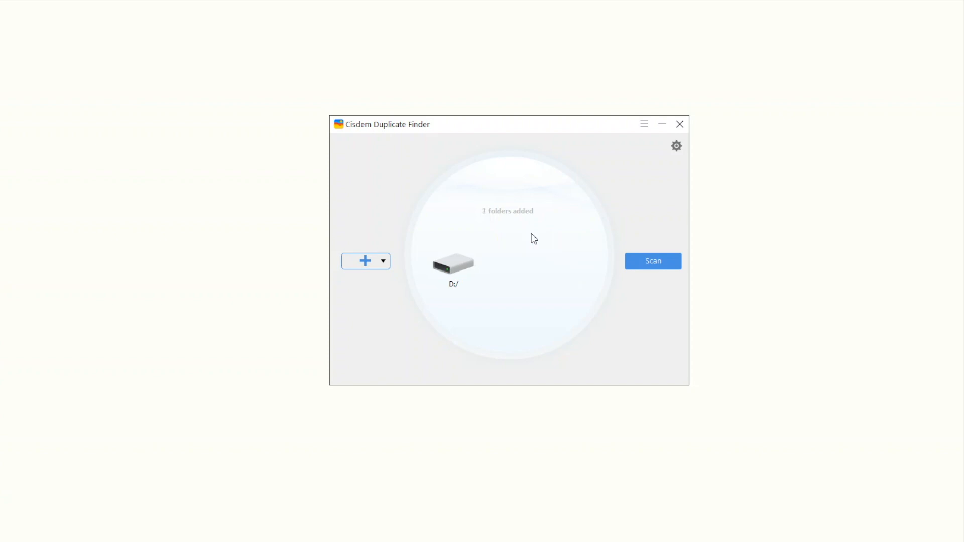
Scan the D:/ drive for duplicates and view the results list.
click(653, 261)
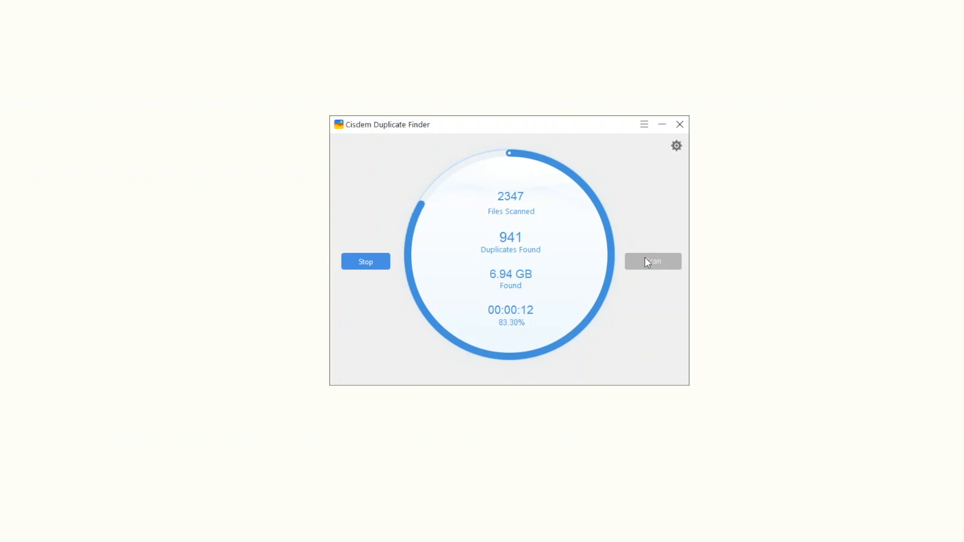
click(366, 261)
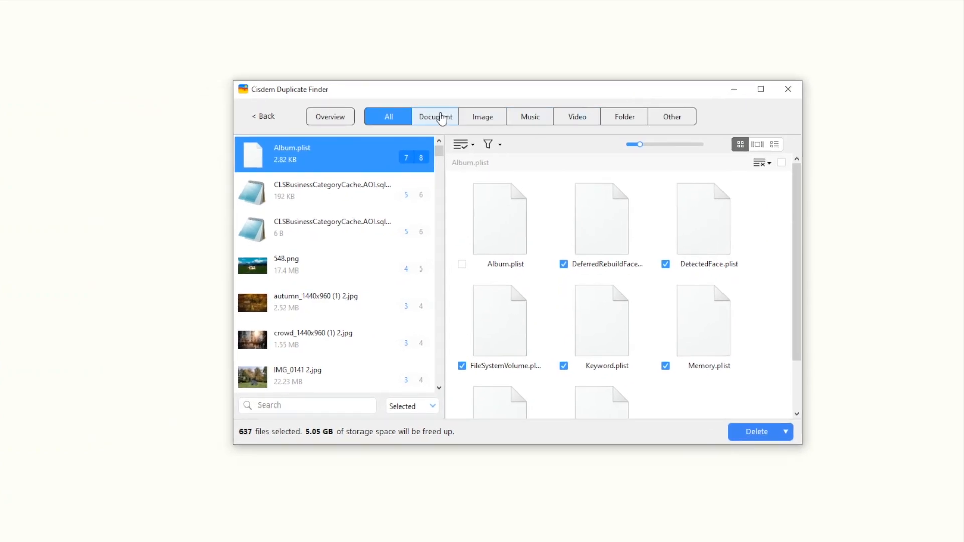
Filter results to duplicate images, try the path and detail views, and return to thumbnails.
click(435, 116)
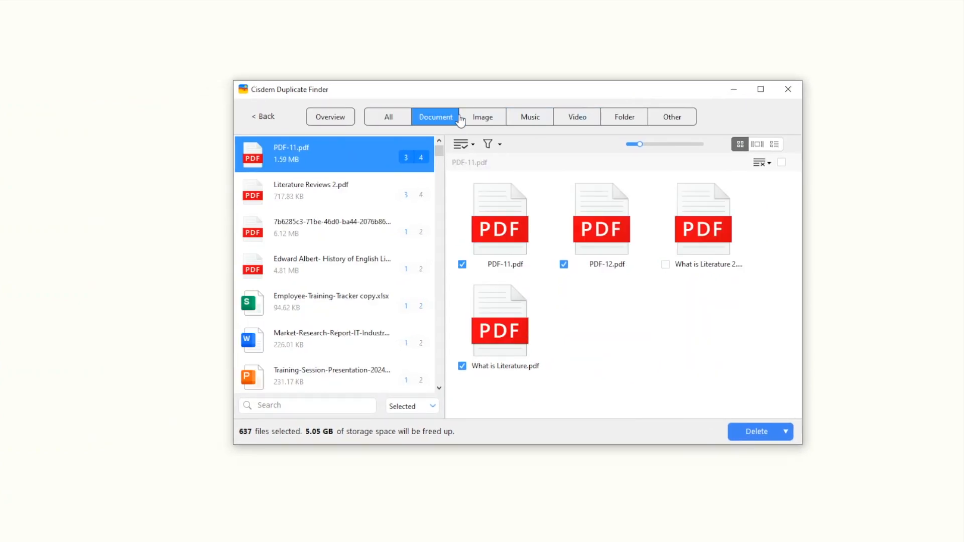
click(483, 117)
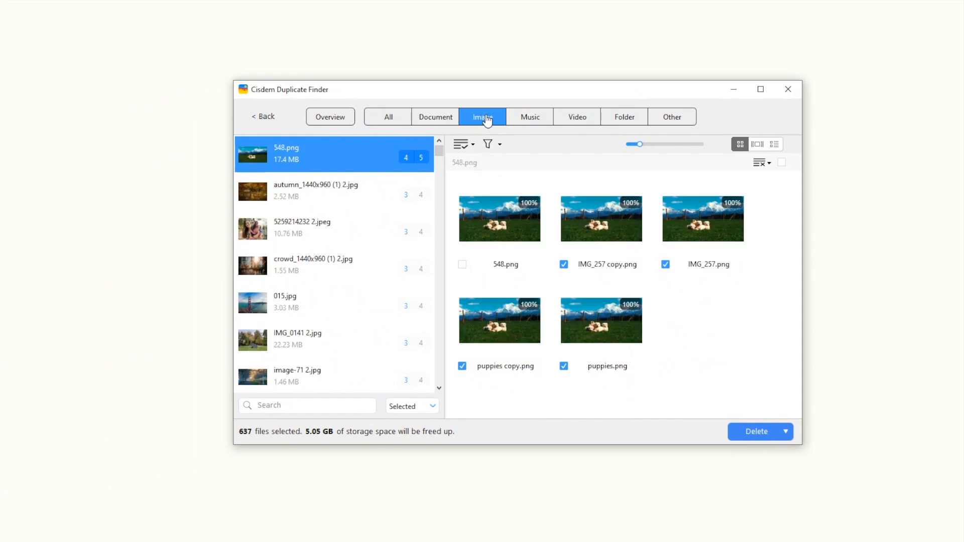
mouse_move(585, 139)
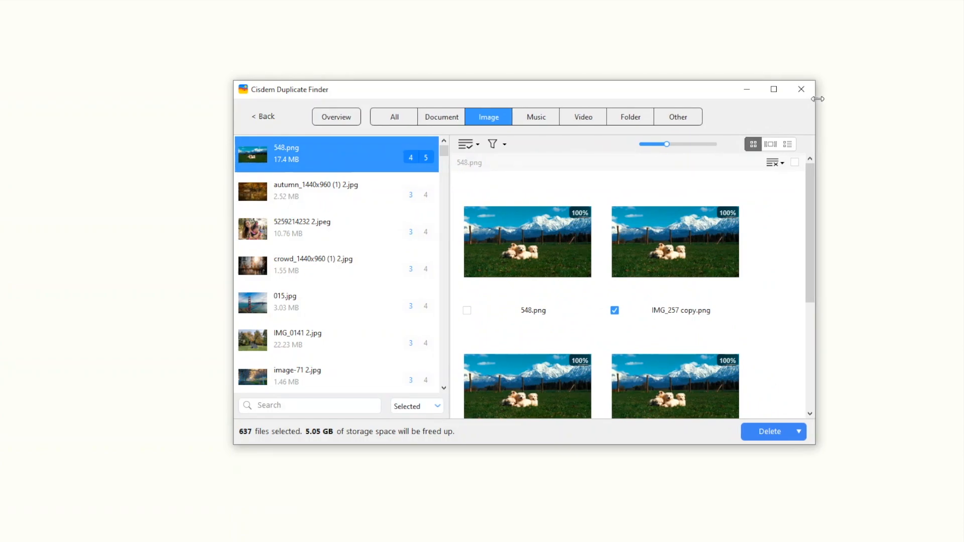
click(770, 143)
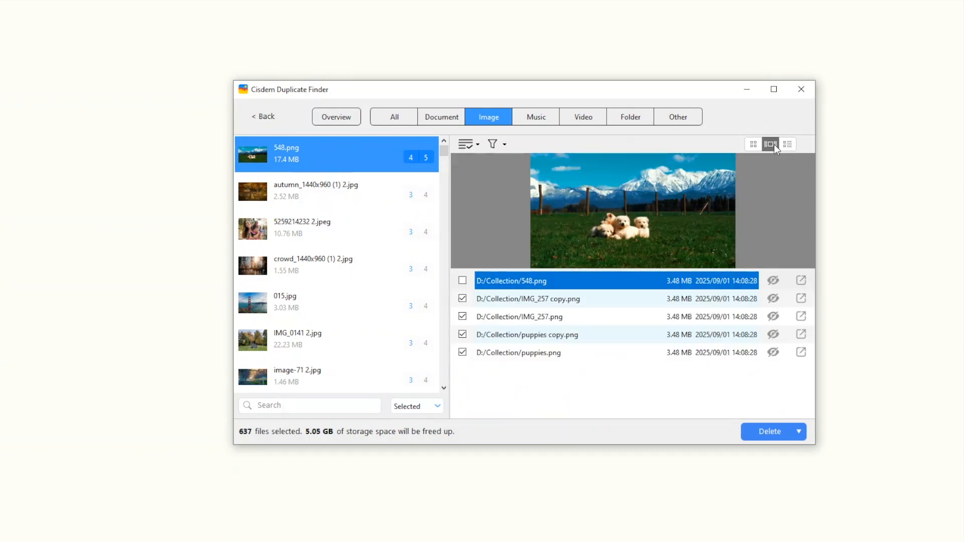
click(787, 144)
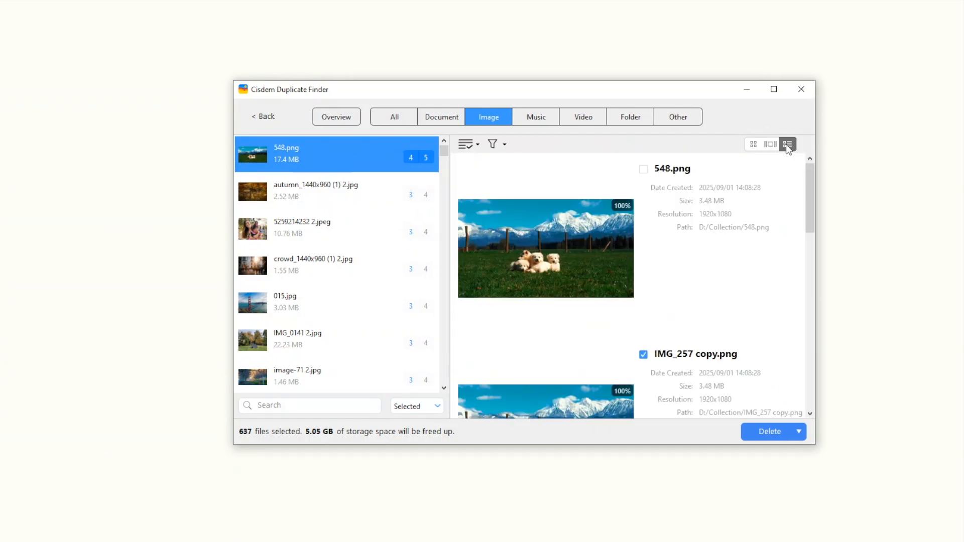
mouse_move(748, 202)
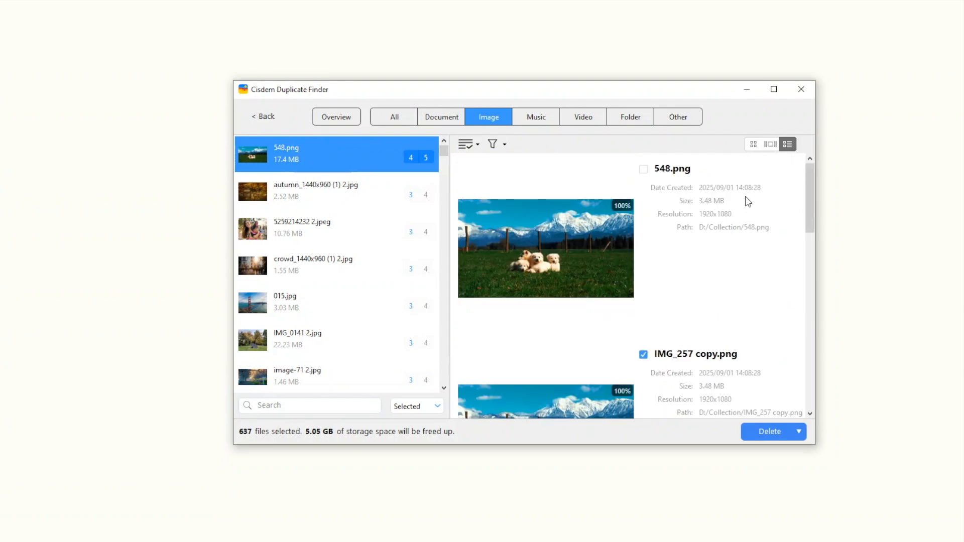
click(752, 144)
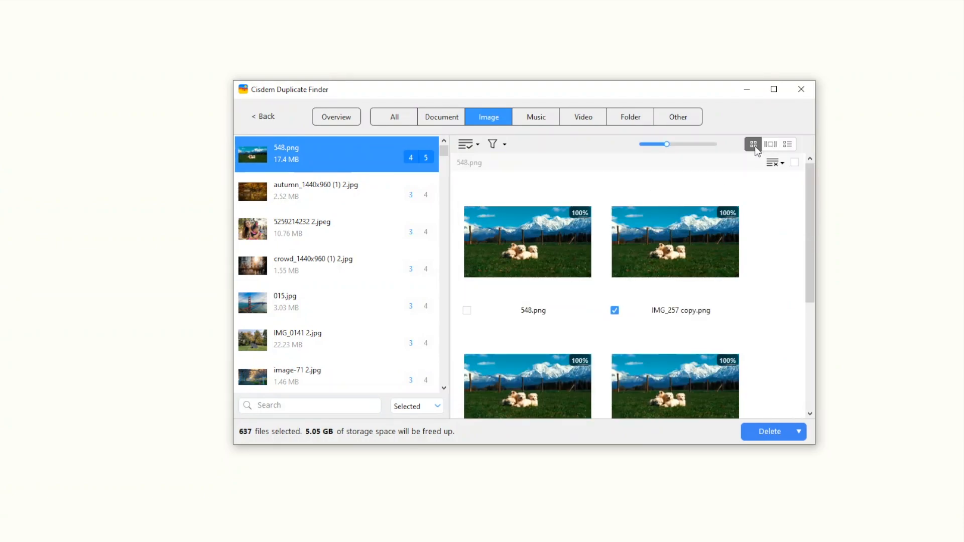
Shrink the thumbnails, view the autumn group, and return to the 548.png group.
click(309, 405)
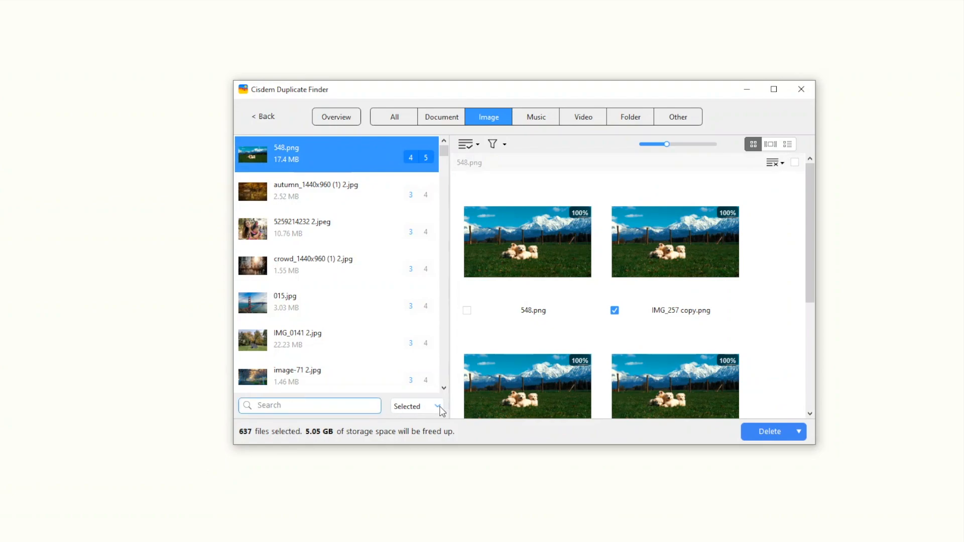
click(417, 406)
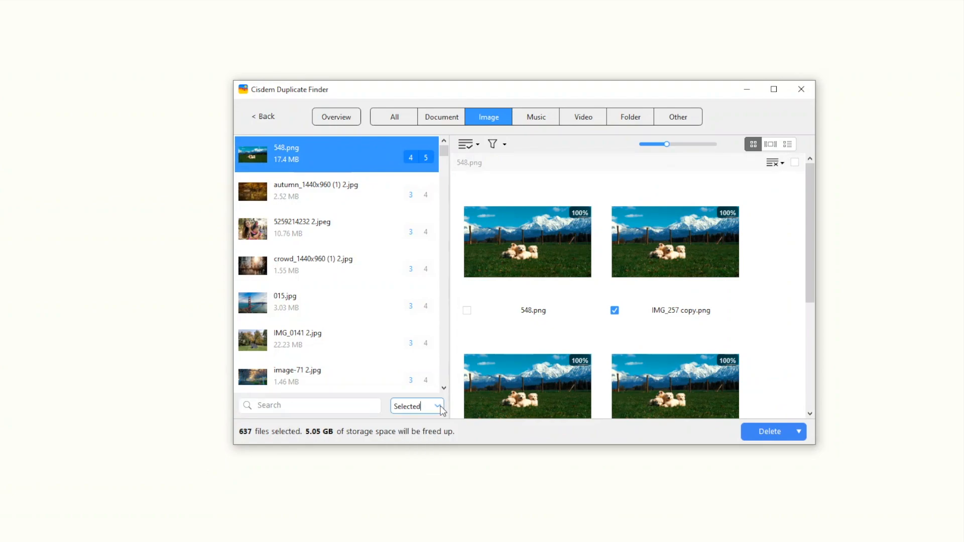
mouse_move(754, 169)
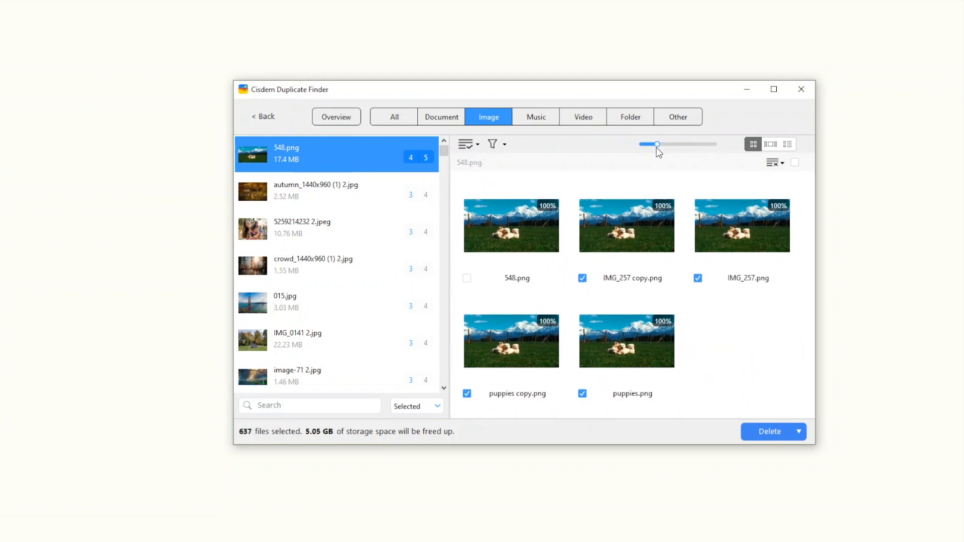
click(315, 191)
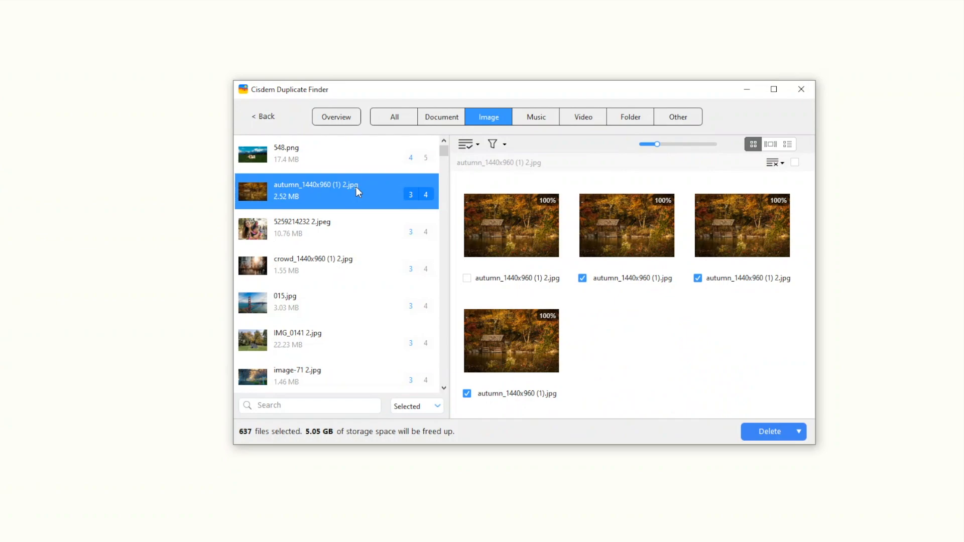
scroll(up, 3)
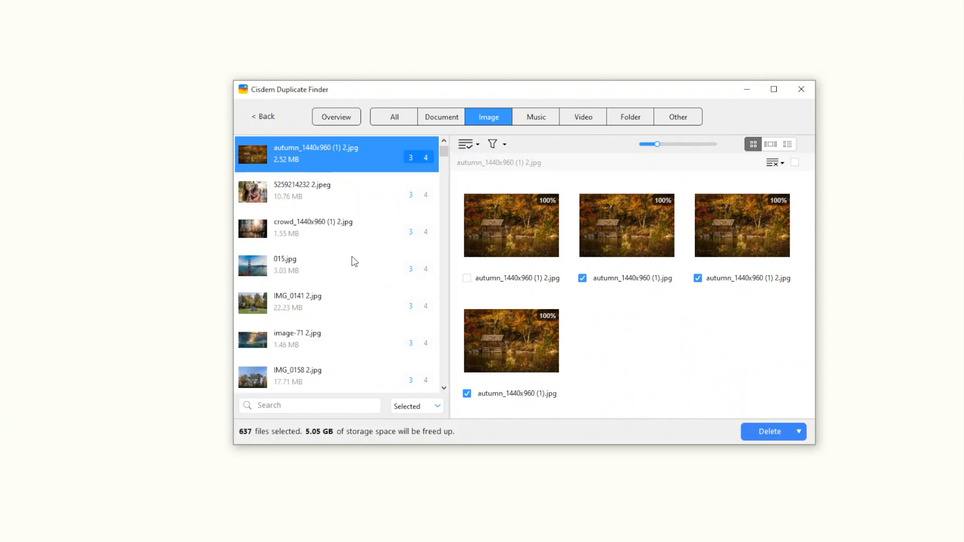
click(286, 264)
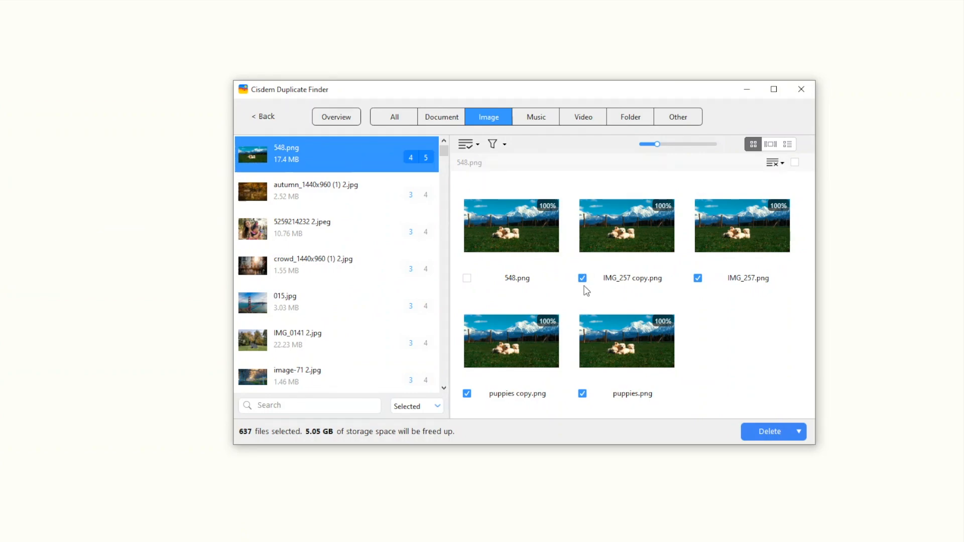
Mark every file in the 548.png group for deletion except puppies.png.
click(582, 278)
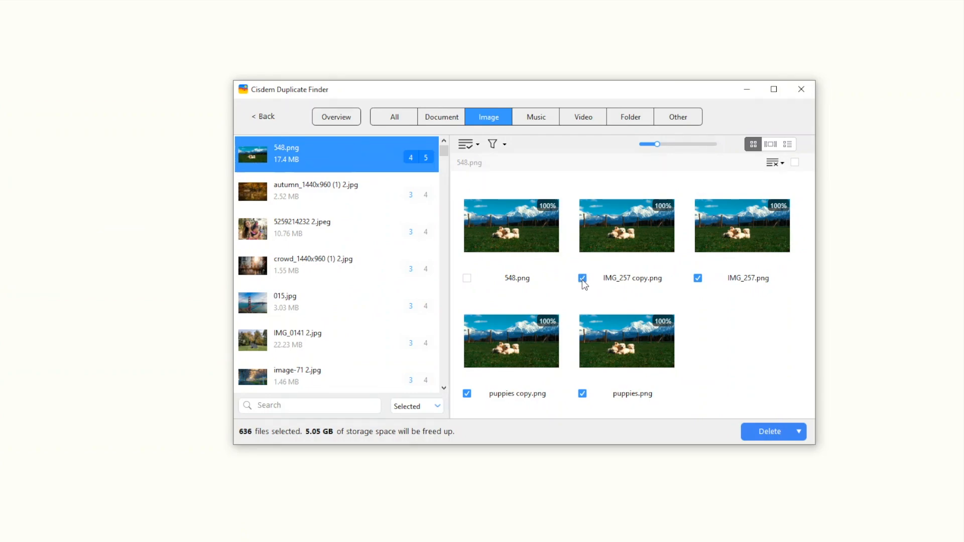
click(467, 278)
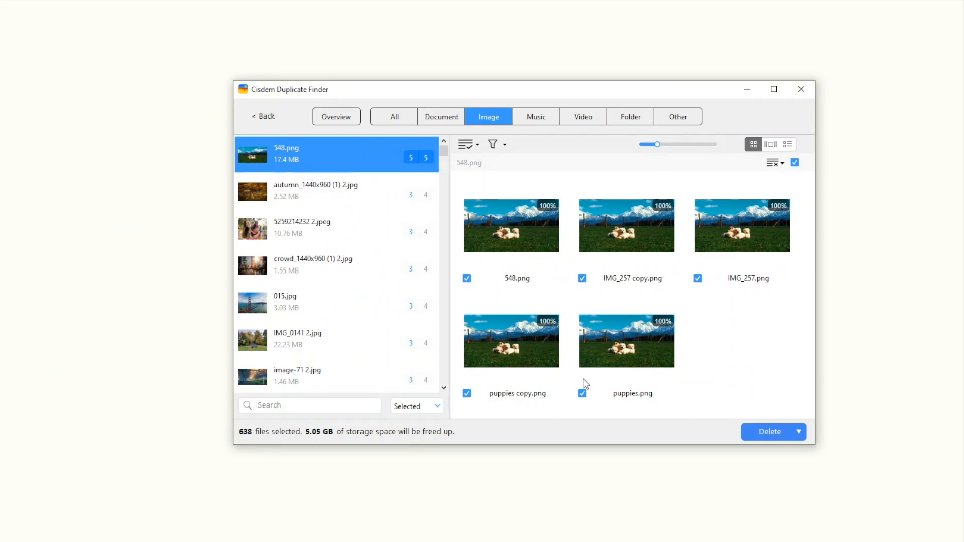
click(582, 394)
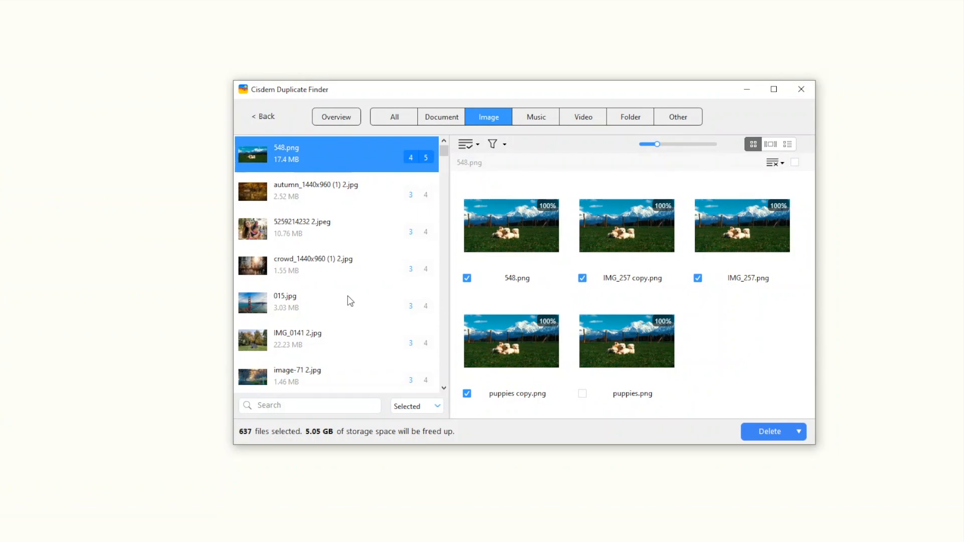
click(332, 302)
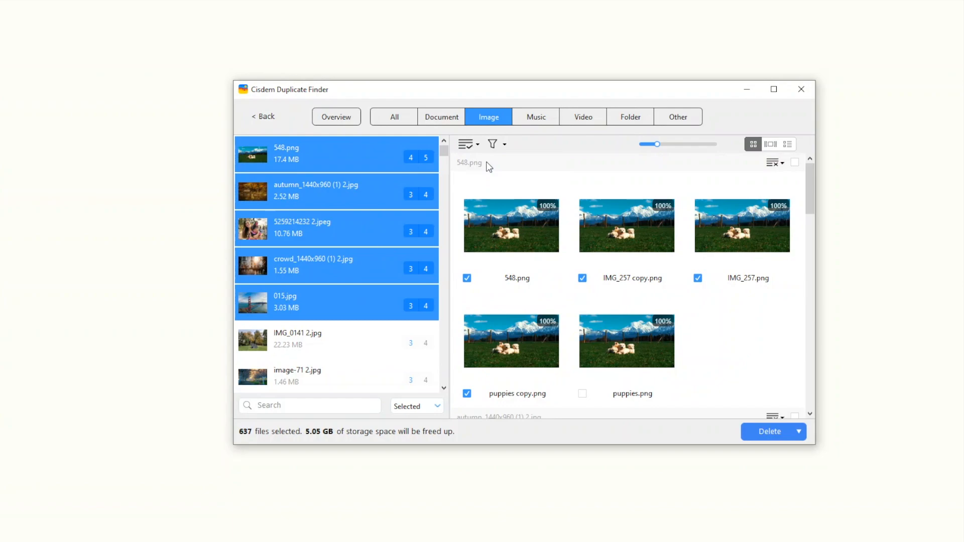
Apply the Select Newest rule so 548.png is kept and puppies.png is marked.
click(465, 143)
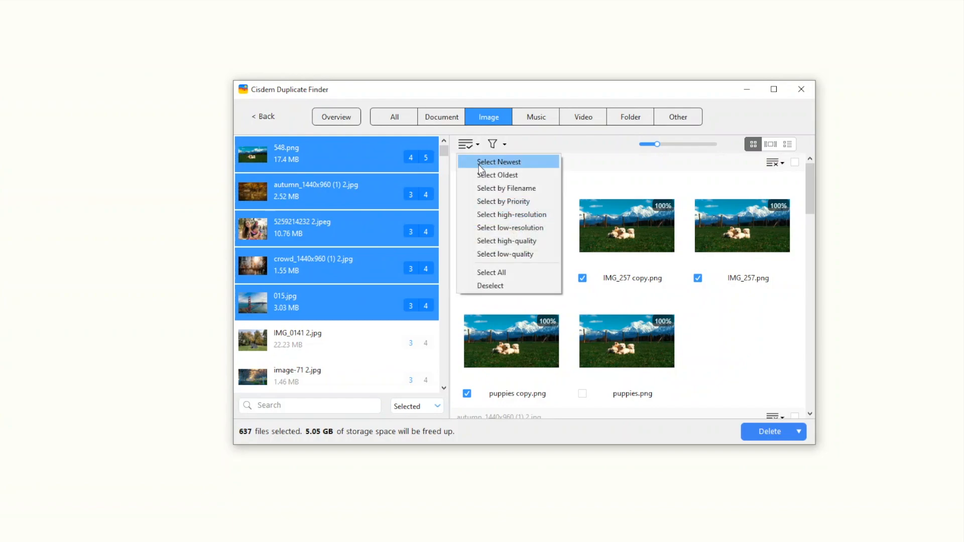
click(499, 162)
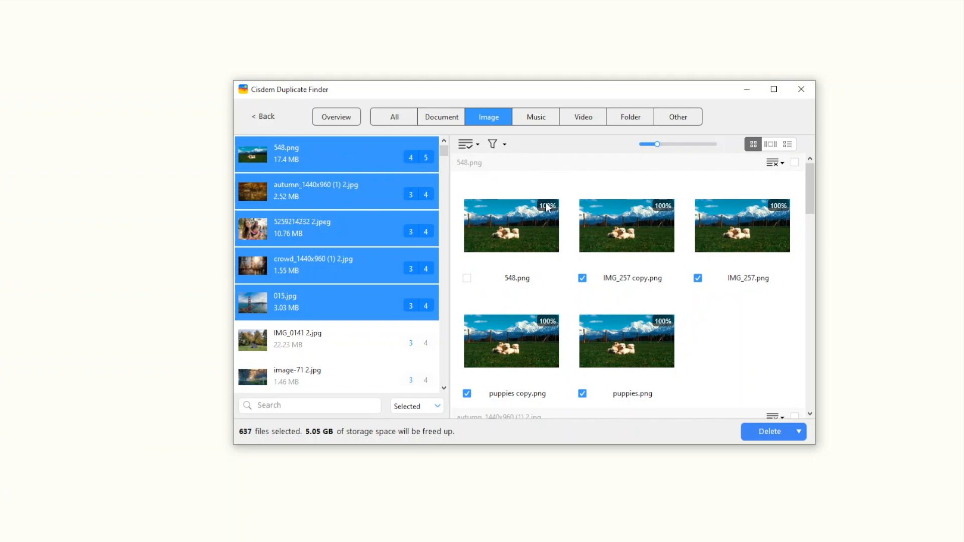
mouse_move(778, 434)
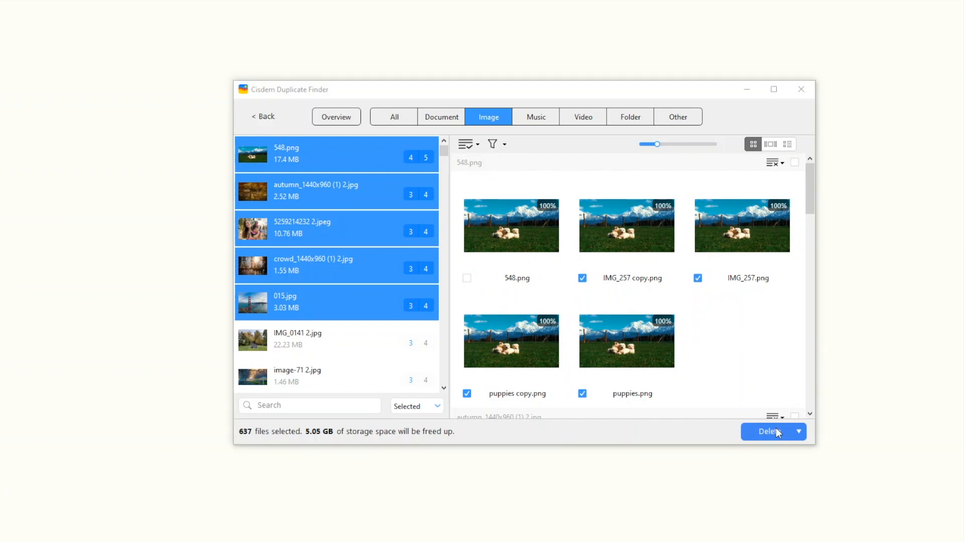
Delete the 637 marked duplicates, confirming the move to the Recycle Bin.
click(769, 432)
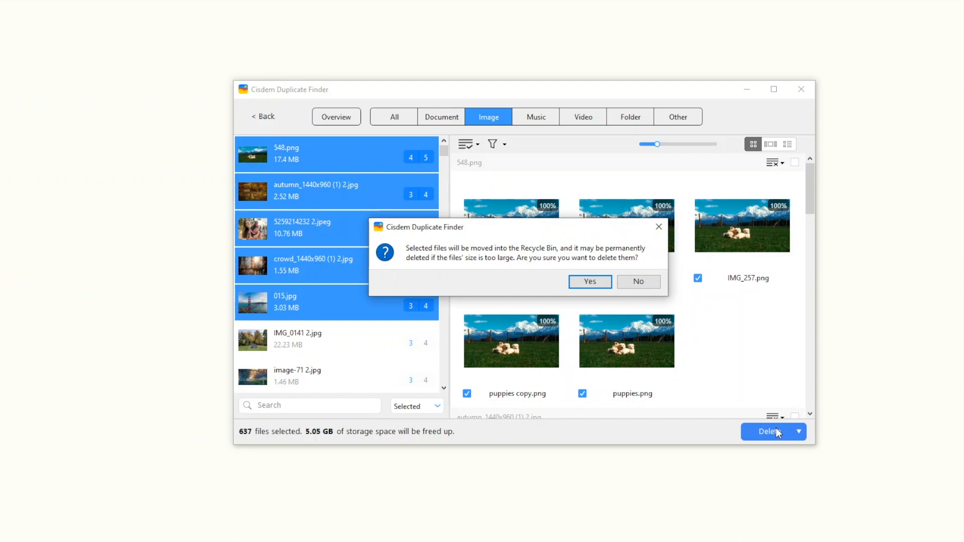
mouse_move(730, 407)
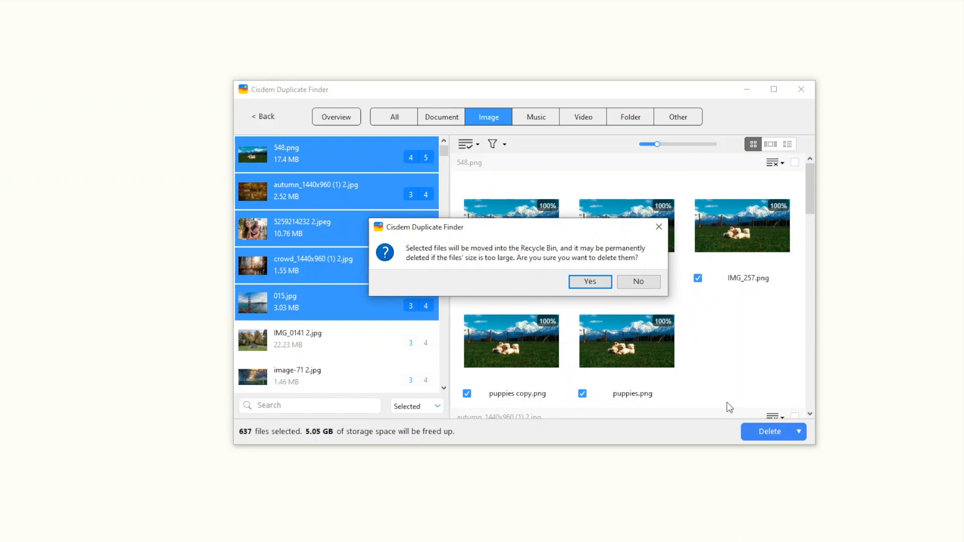
mouse_move(589, 281)
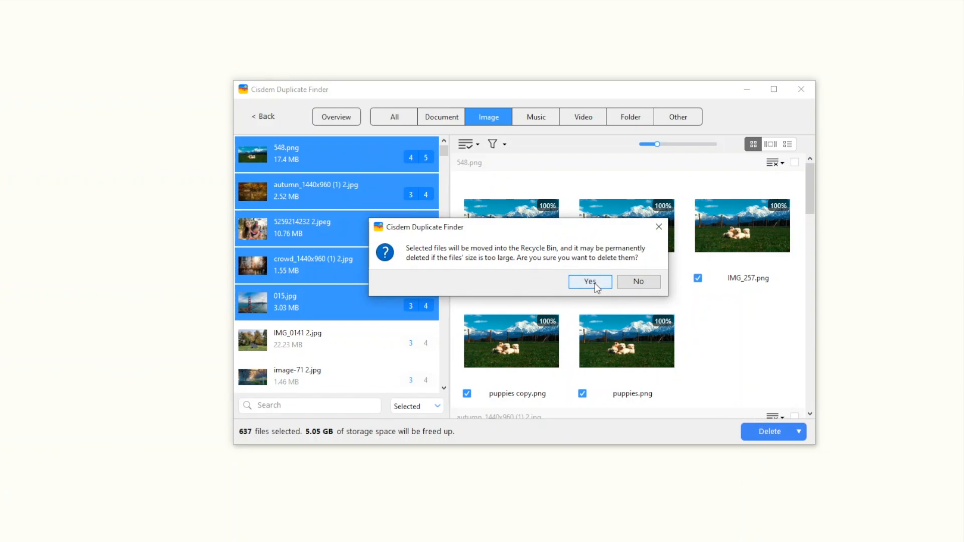
click(589, 282)
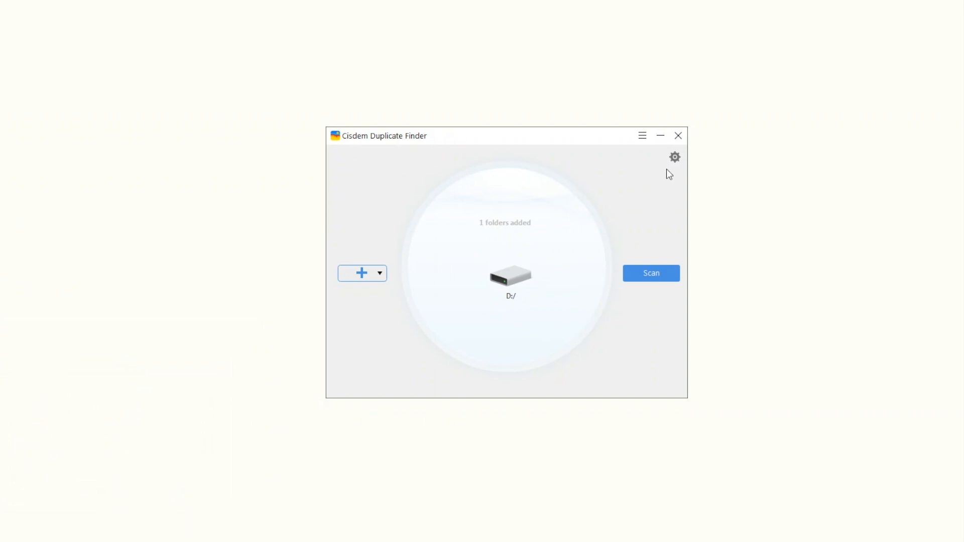
In Settings, add D:\Files to the ignore list and then remove it again.
click(676, 158)
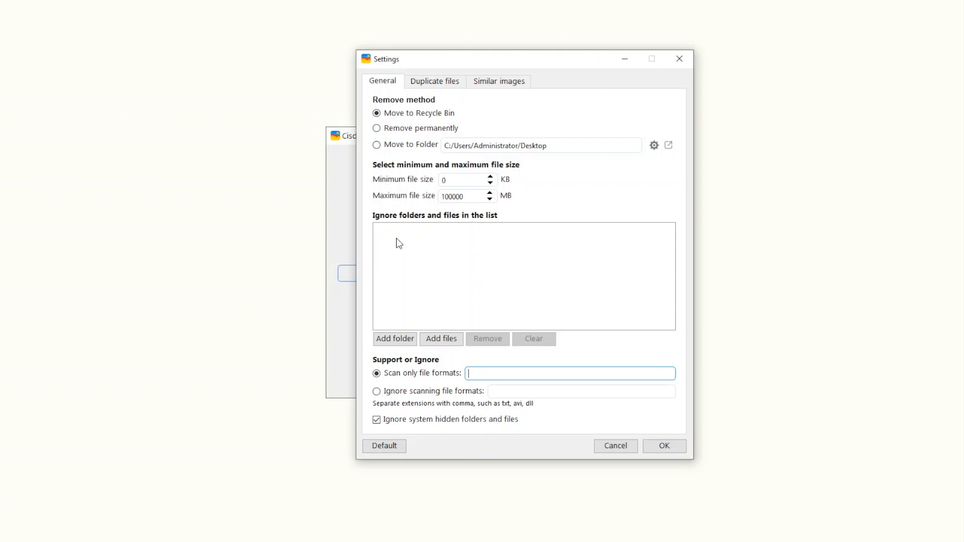
click(394, 339)
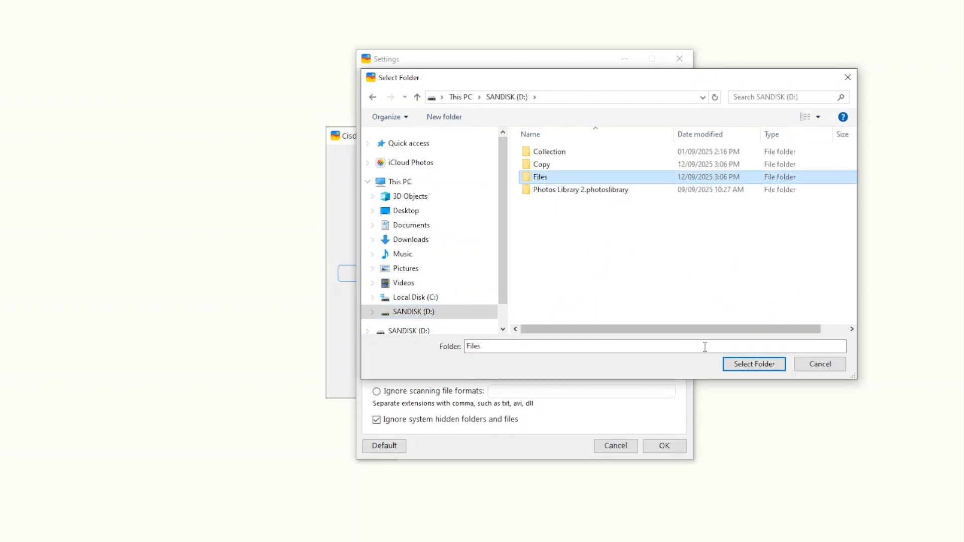
click(755, 363)
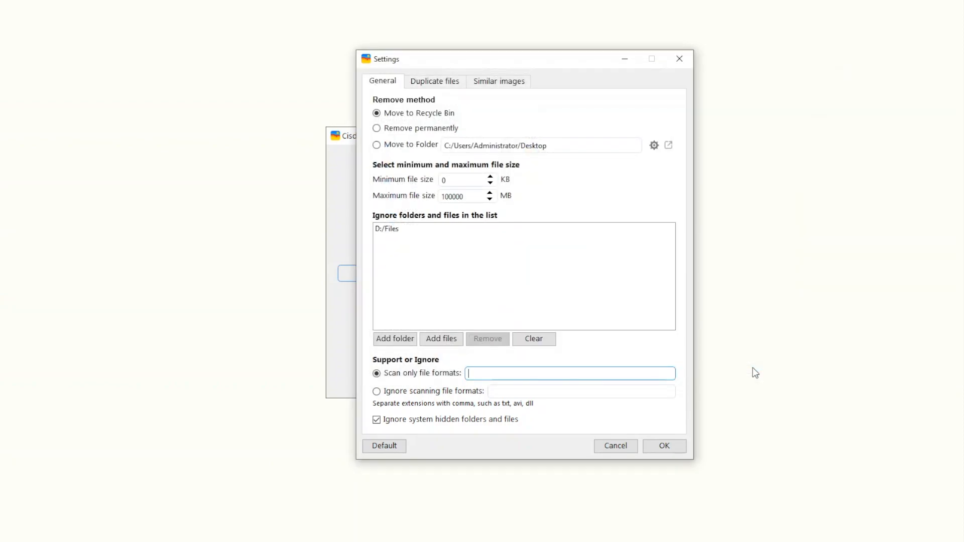
click(534, 338)
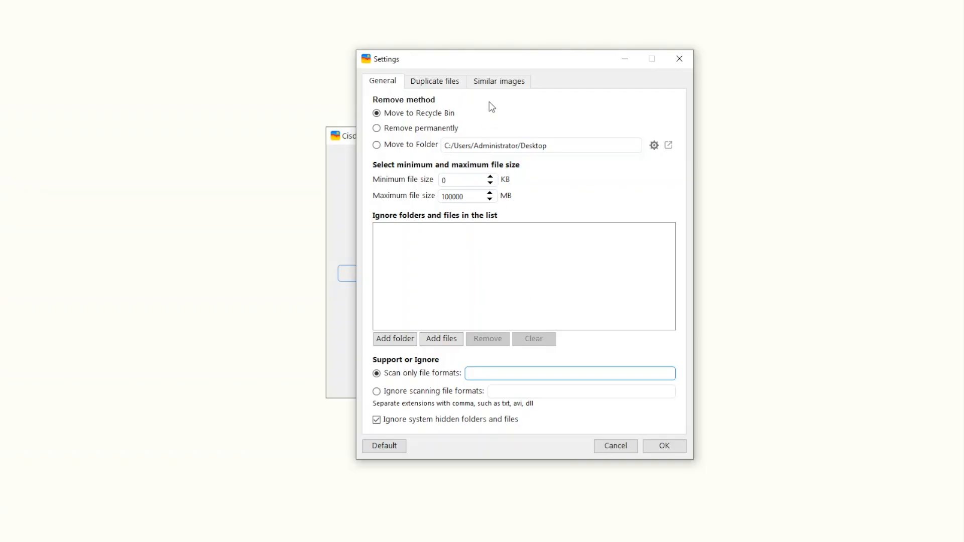
Switch off the Enable similar images function, check Duplicate files, and return to General.
click(499, 80)
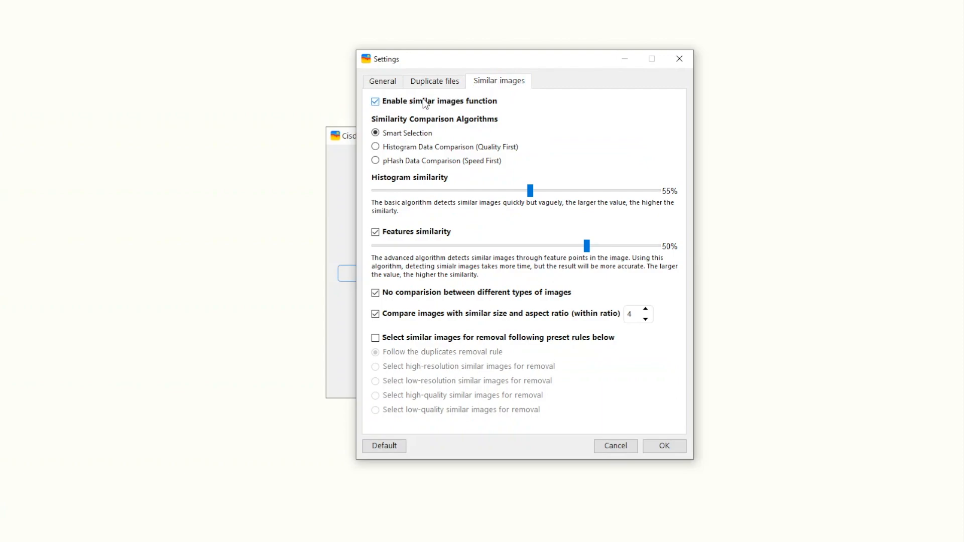
click(375, 100)
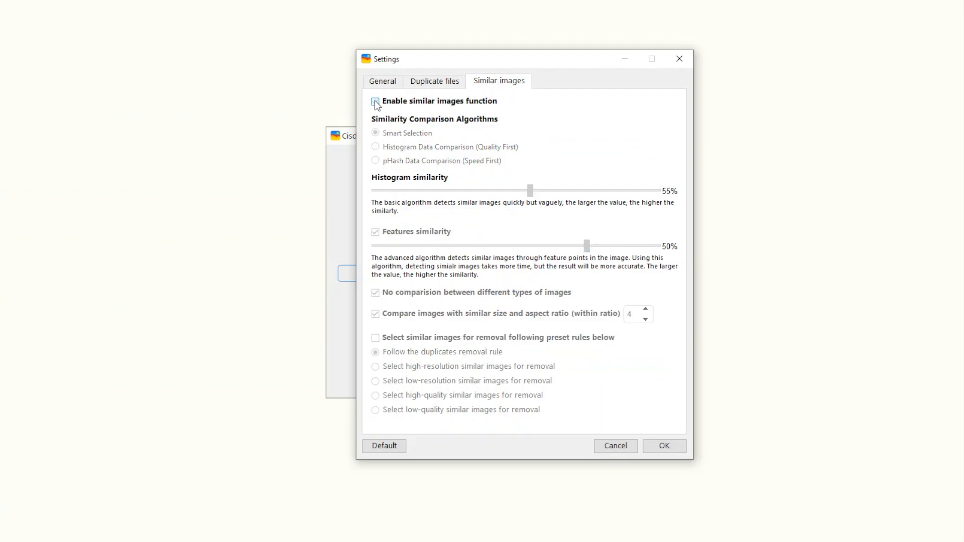
click(375, 100)
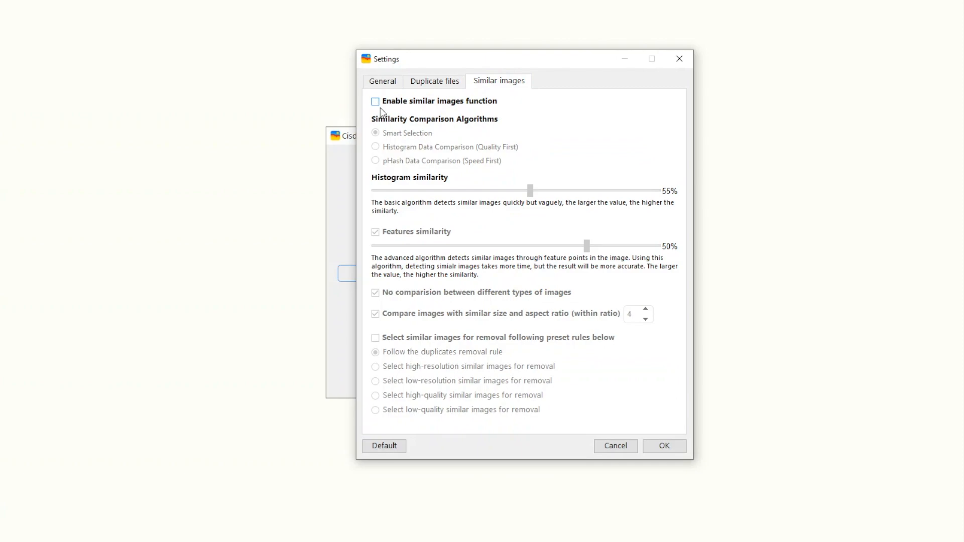
mouse_move(467, 228)
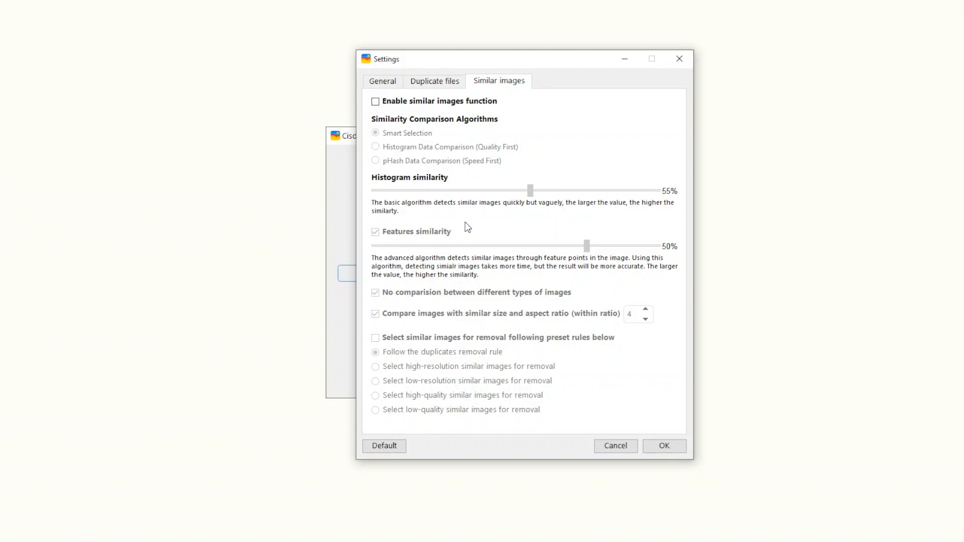
click(434, 81)
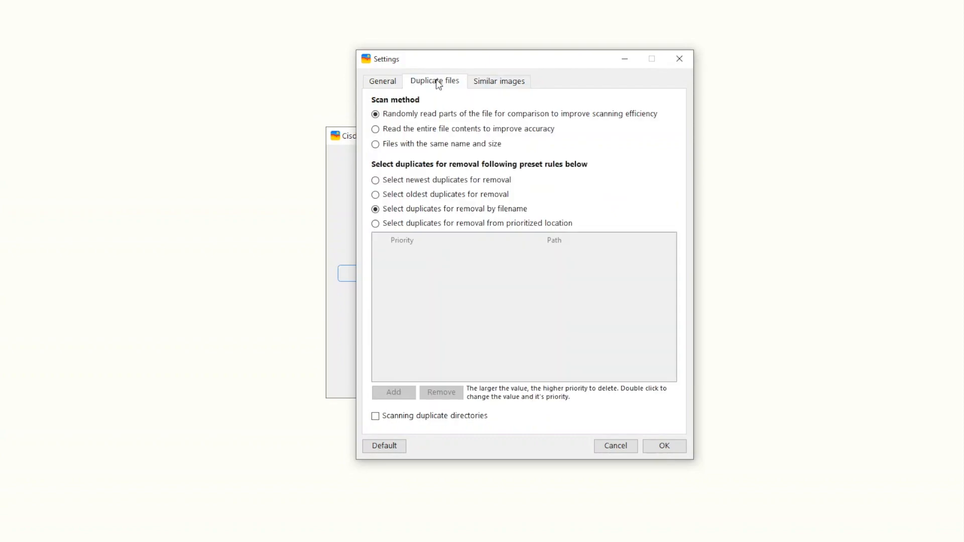
mouse_move(383, 82)
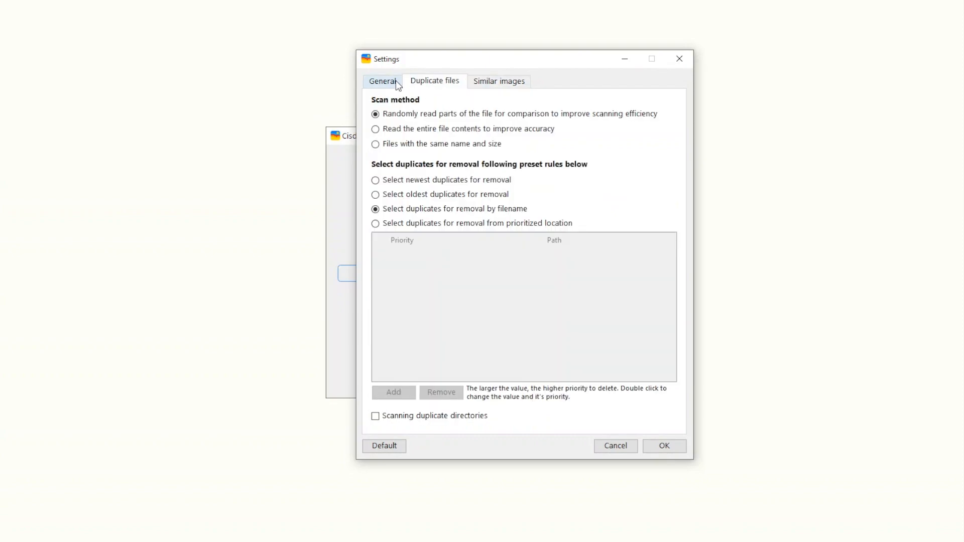
click(383, 80)
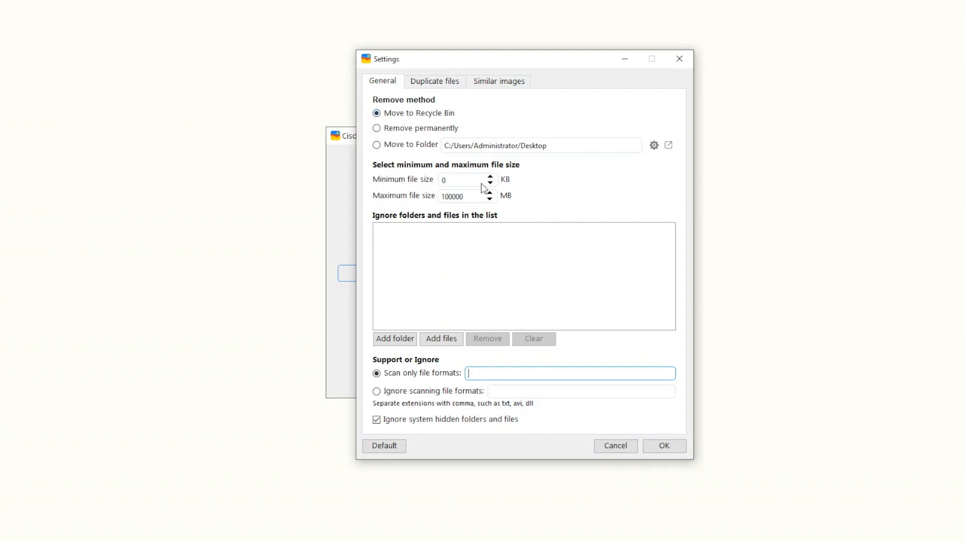
Set the minimum file size to 100 KB and switch to ignoring specified file formats.
click(464, 178)
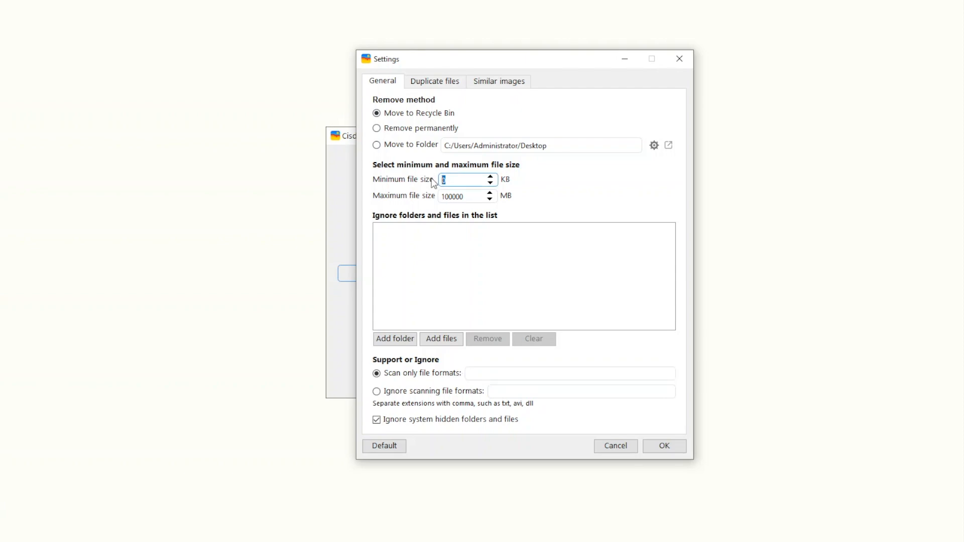
text(100)
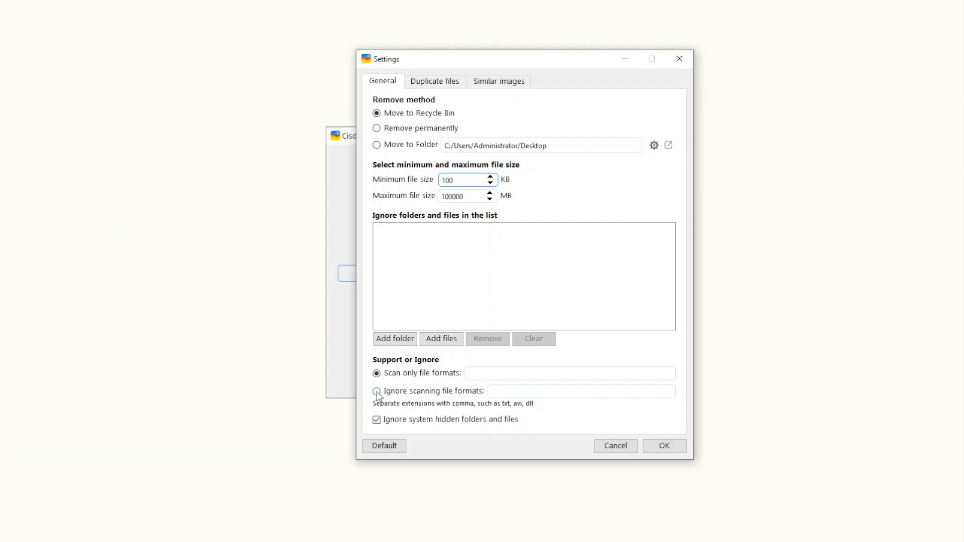
click(376, 391)
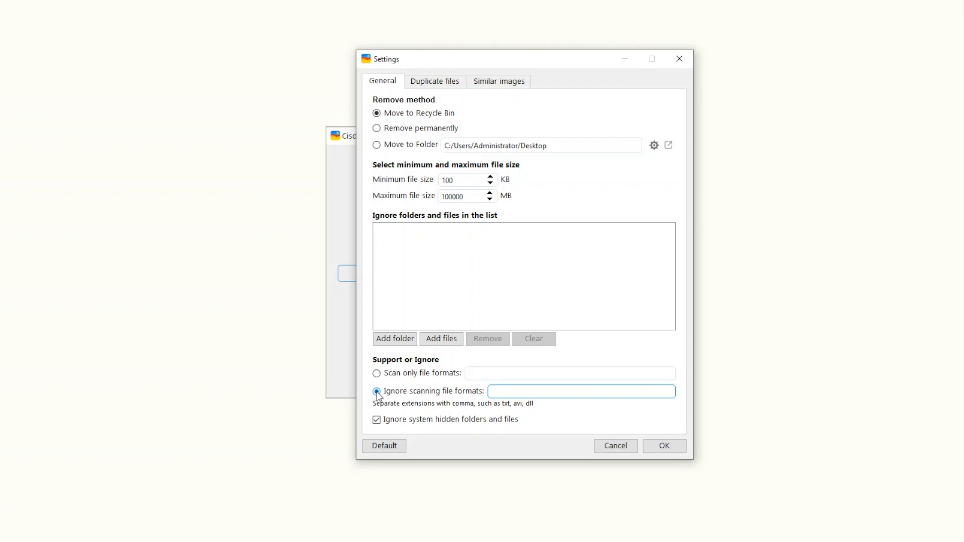
Enter mp3 as the file format to exclude from scanning.
text(mp)
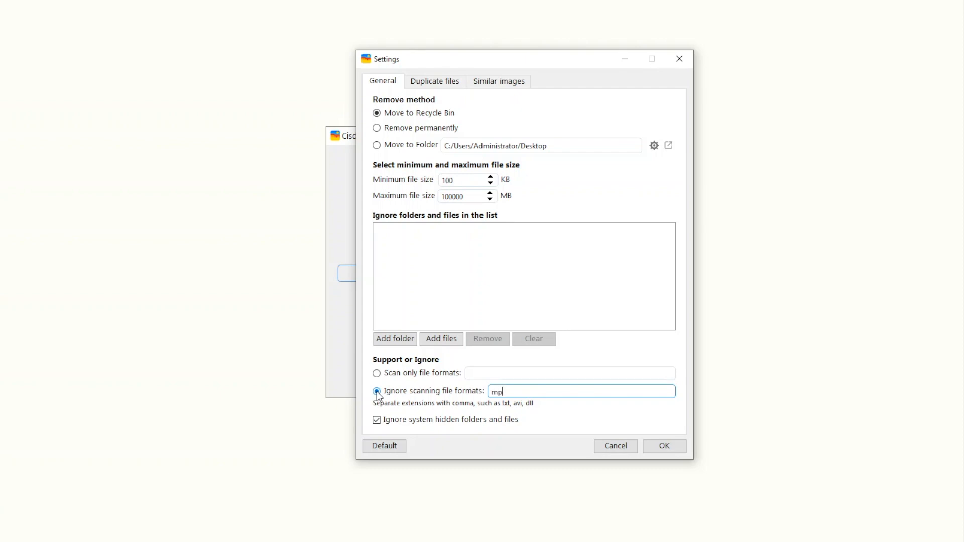
text(3)
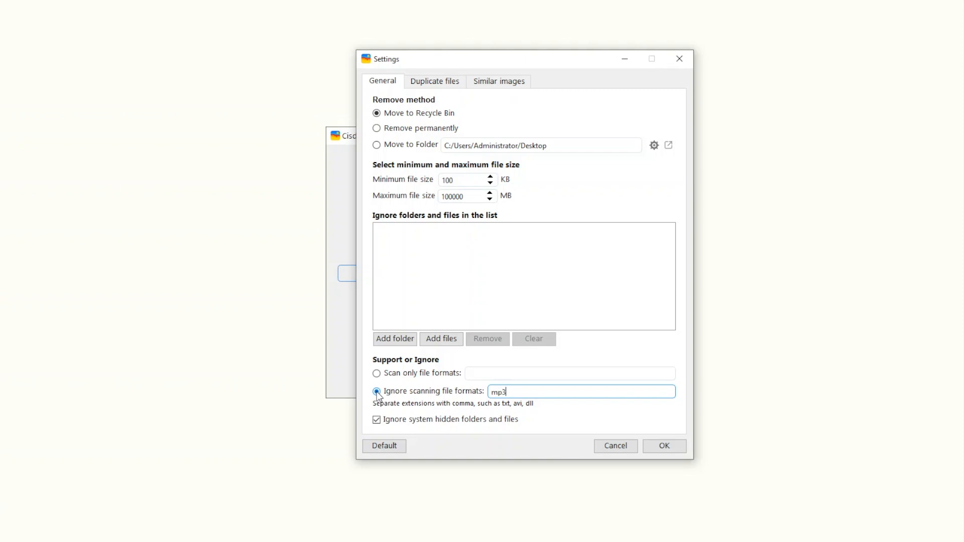